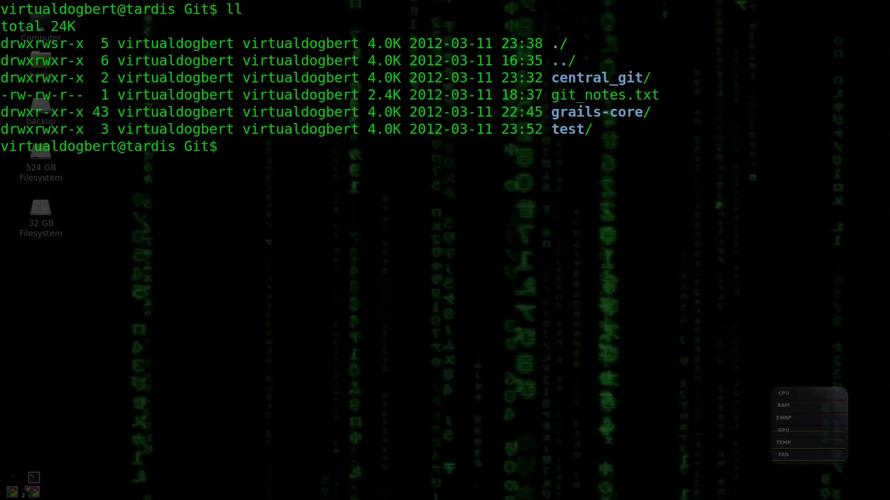
Change directory into the grails-core repository so the prompt shows its master branch.
type("cd")
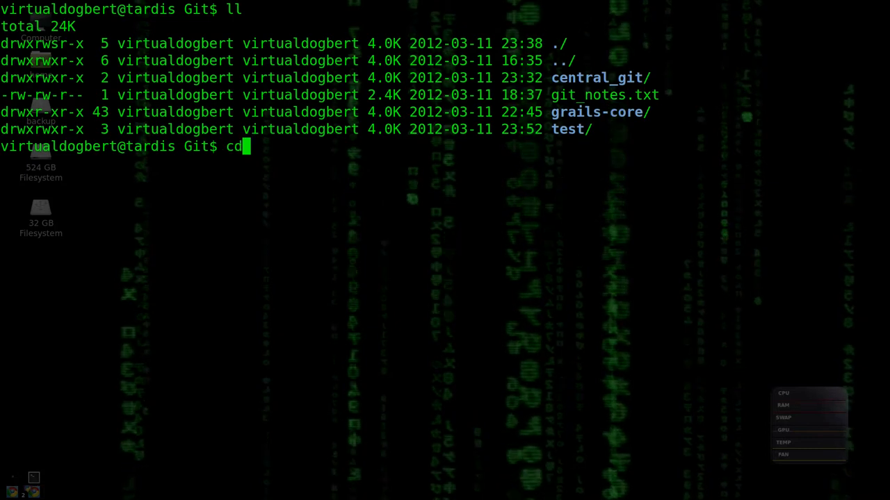
type("grails-core/")
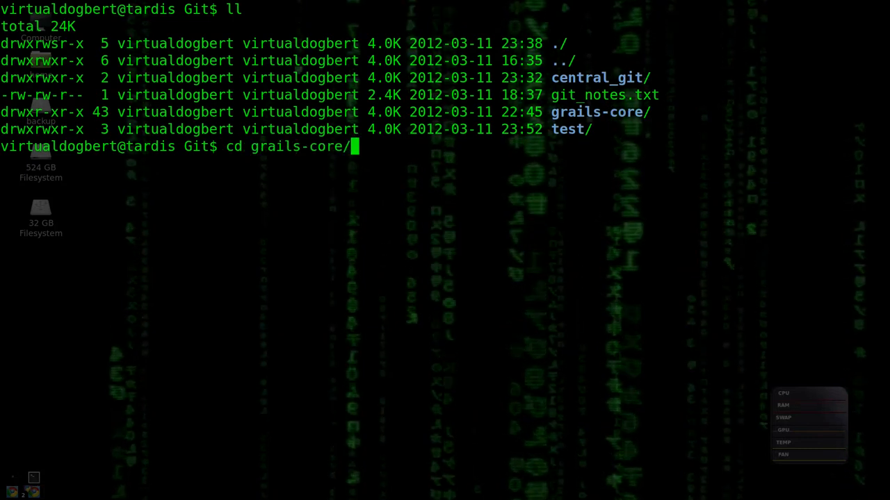
key("Return")
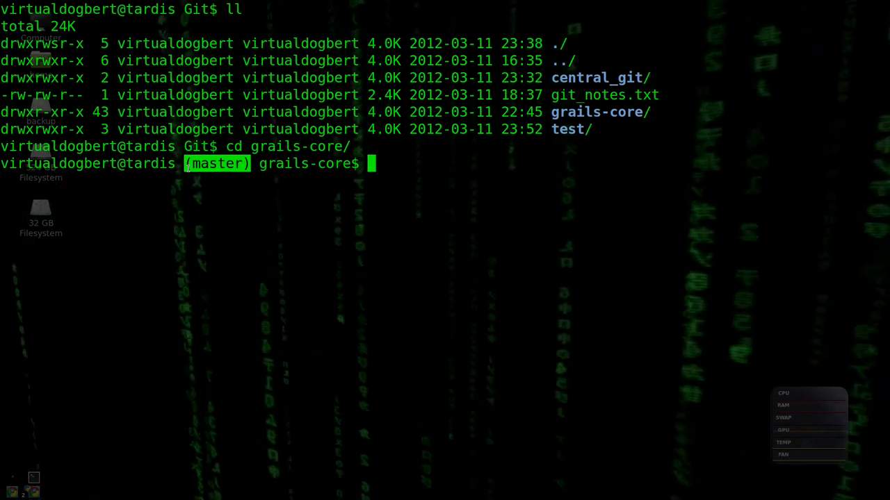
Print Git's usage and common commands list, first with plain git, then with git --help.
type("git")
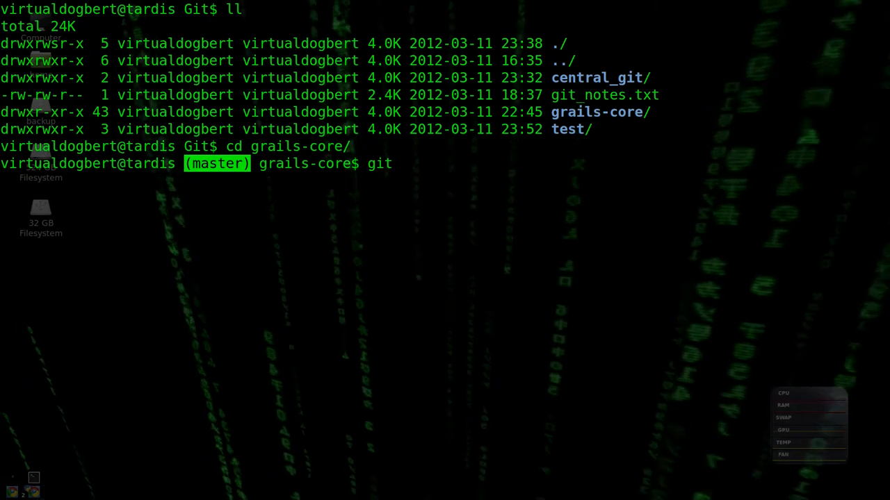
key("Return")
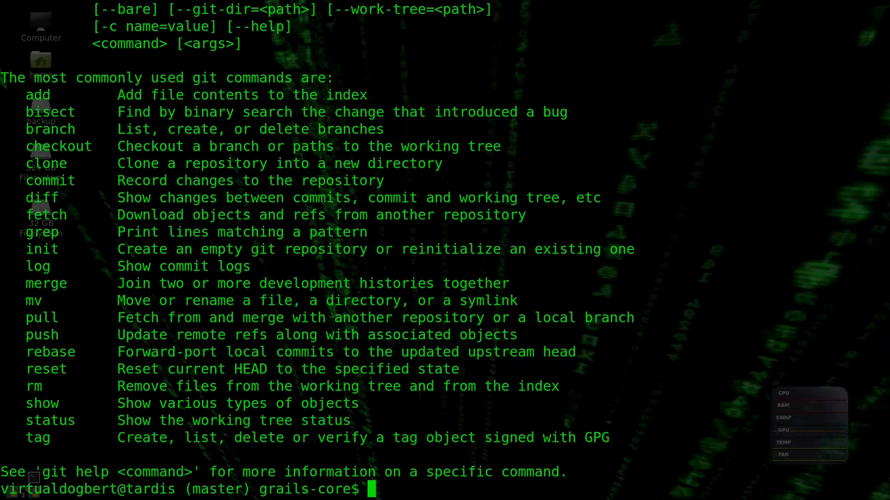
type("git")
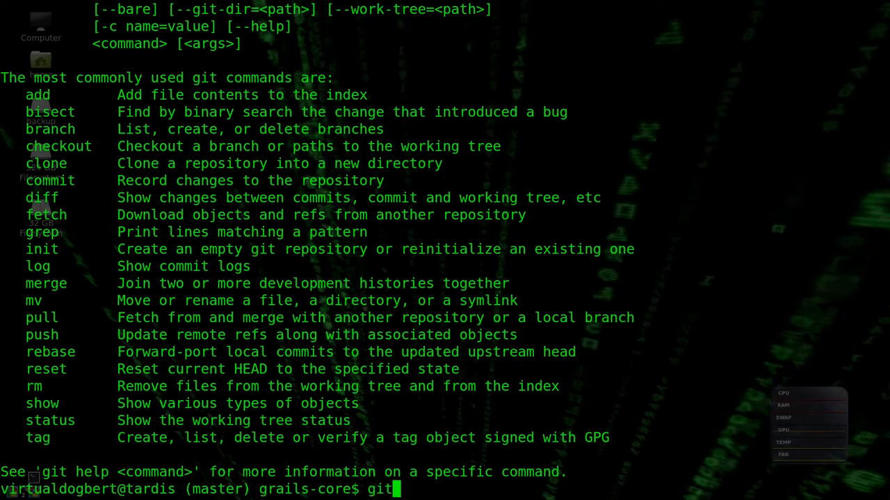
type("--")
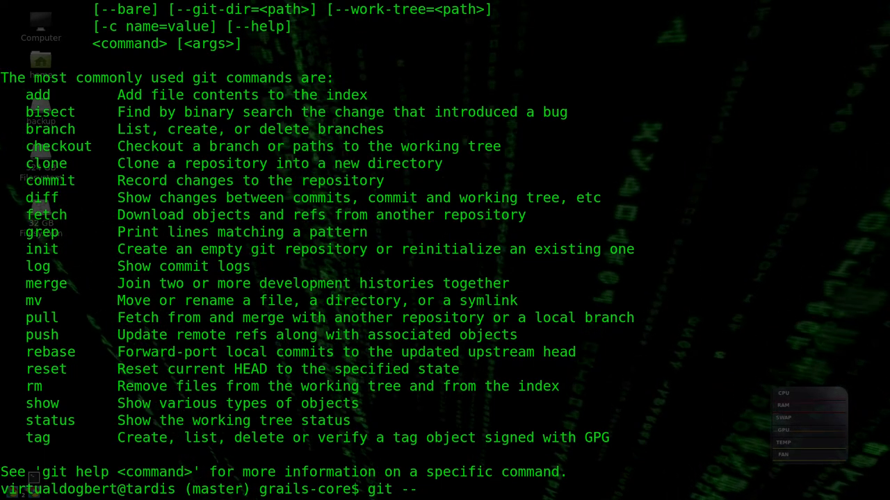
type("h")
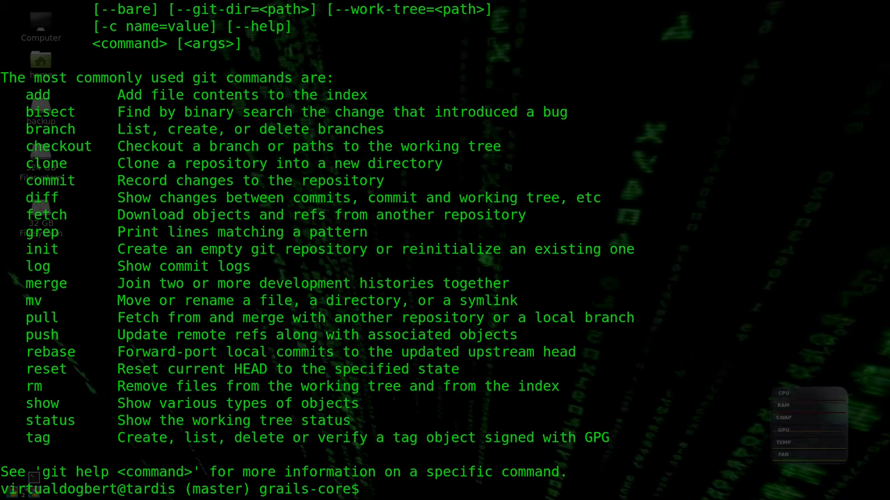
type("git --help")
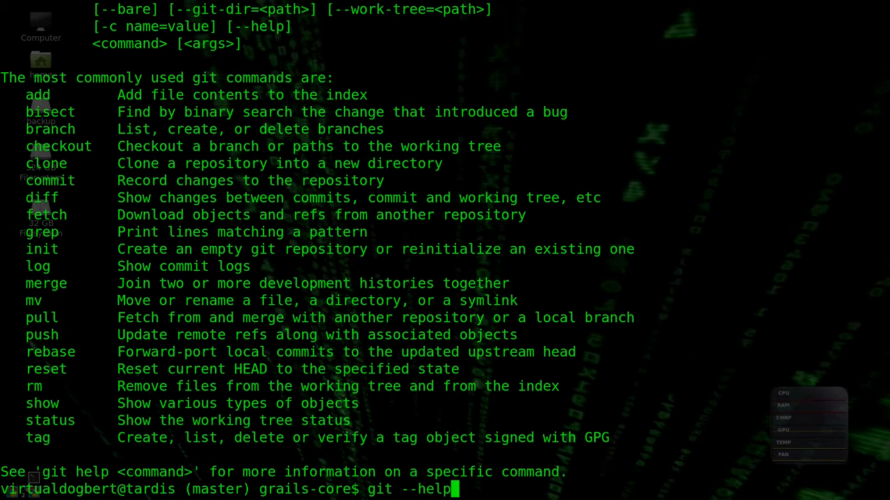
key("Return")
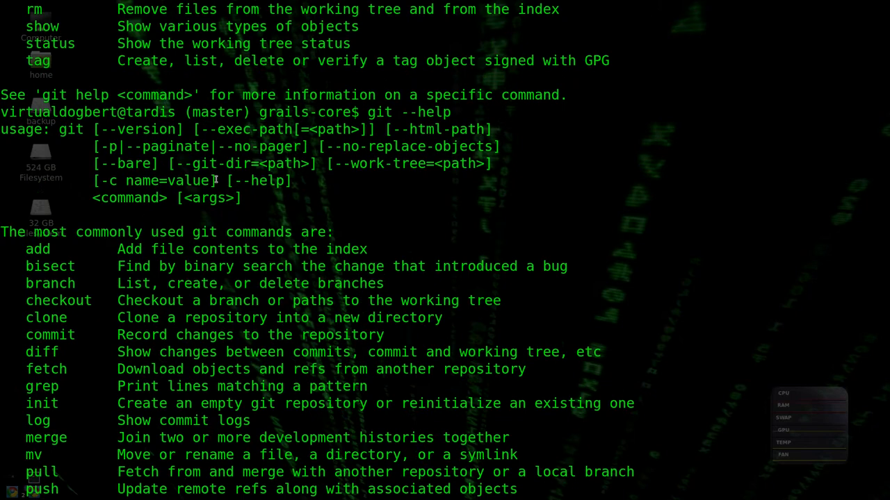
scroll("down", 3)
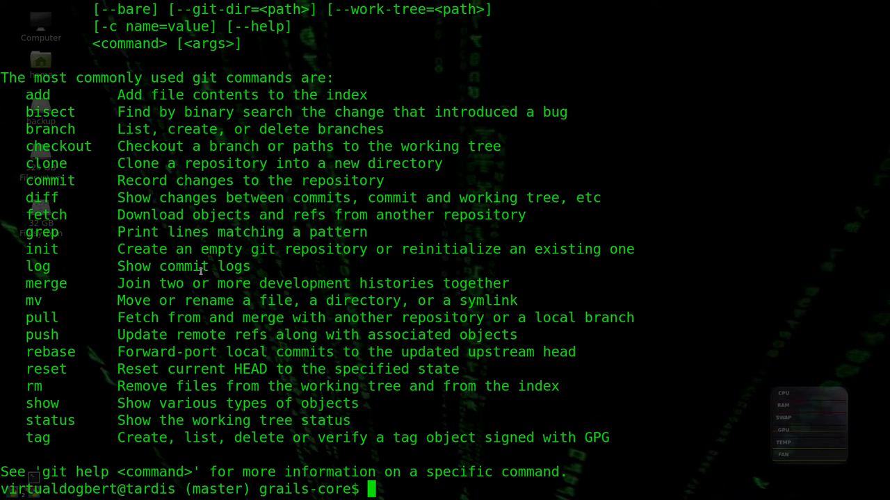
Read the git log manual page, quit it, then show git log's short usage summary.
type("git l")
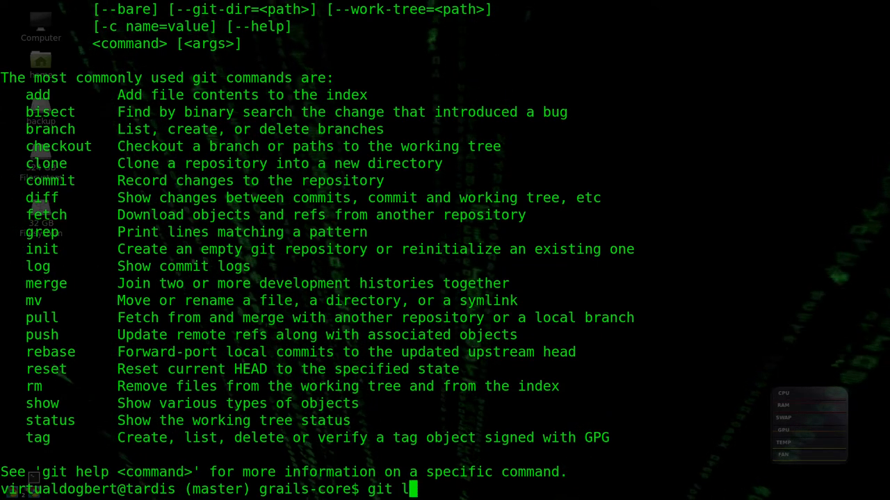
type("og --")
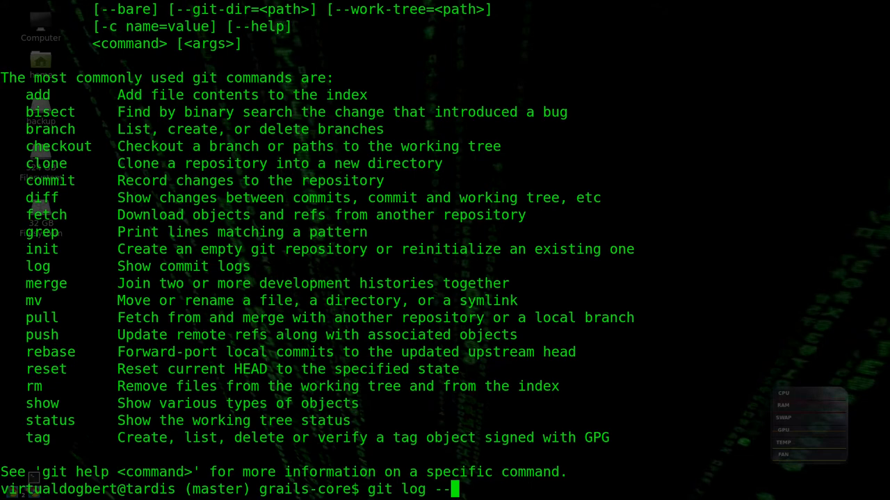
key("Return")
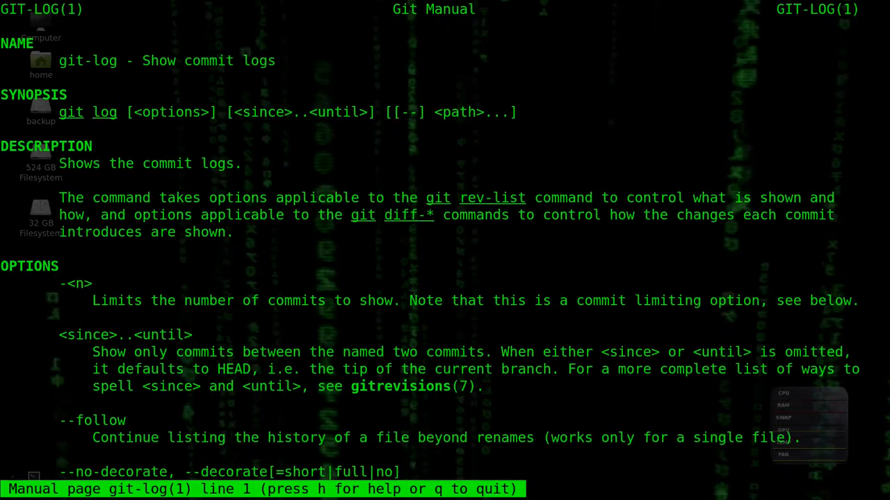
scroll("down", 3)
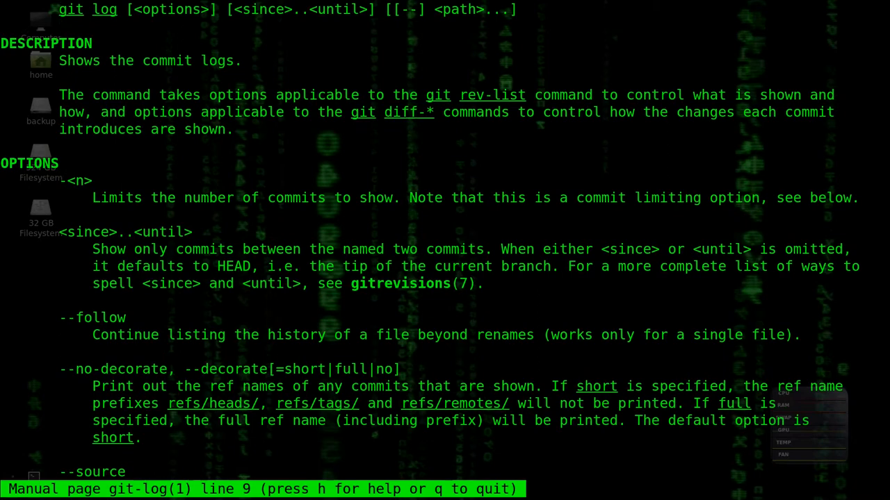
key("q")
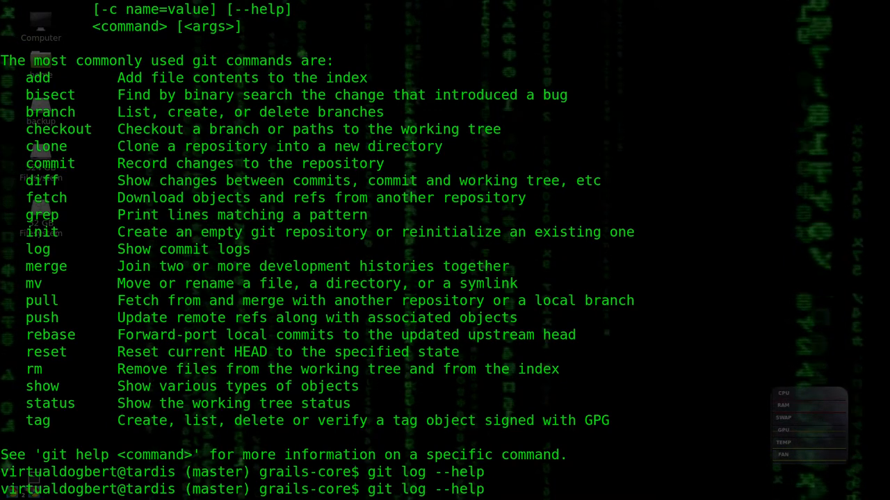
key("BackSpace")
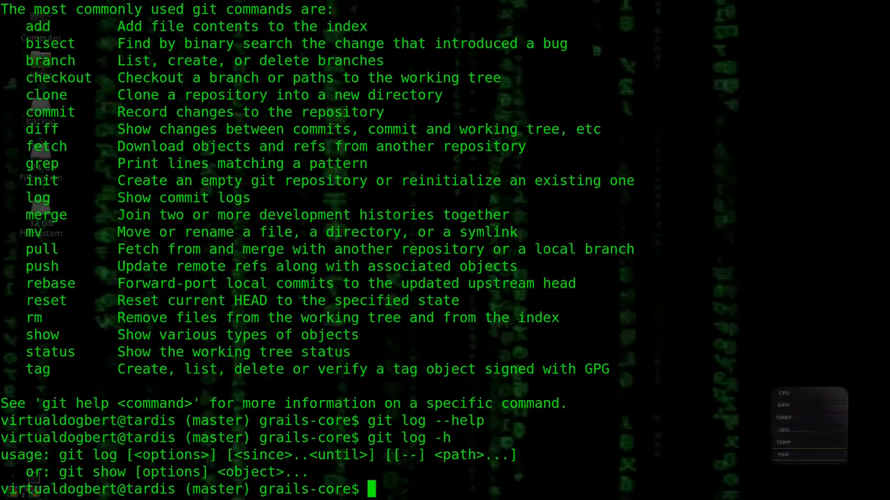
Launch gitk to display the grails-core commit history.
type("gitk")
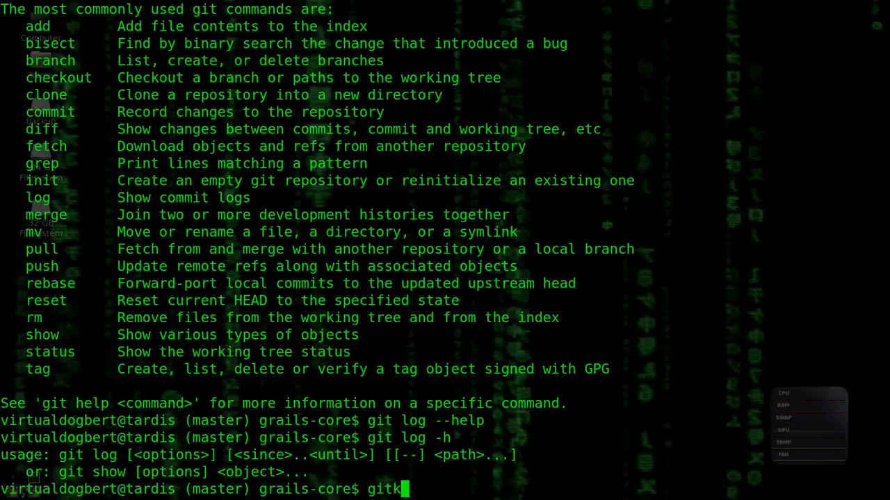
key("Return")
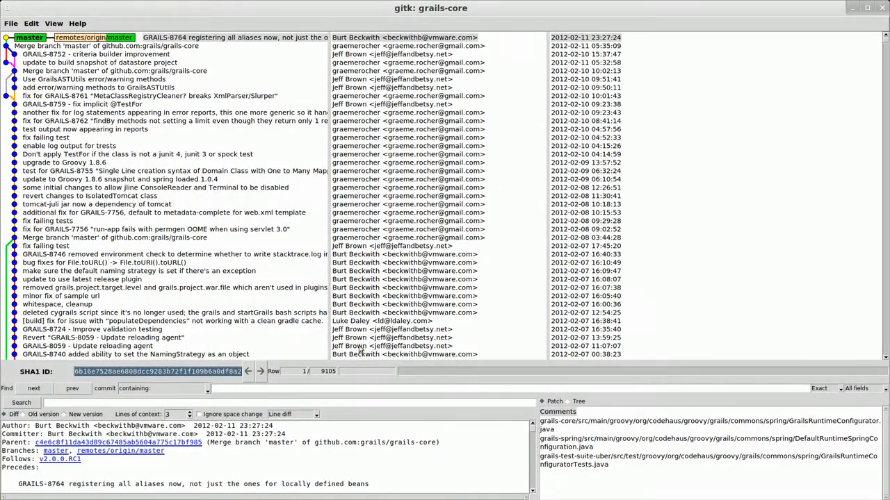
mouse_move(373, 401)
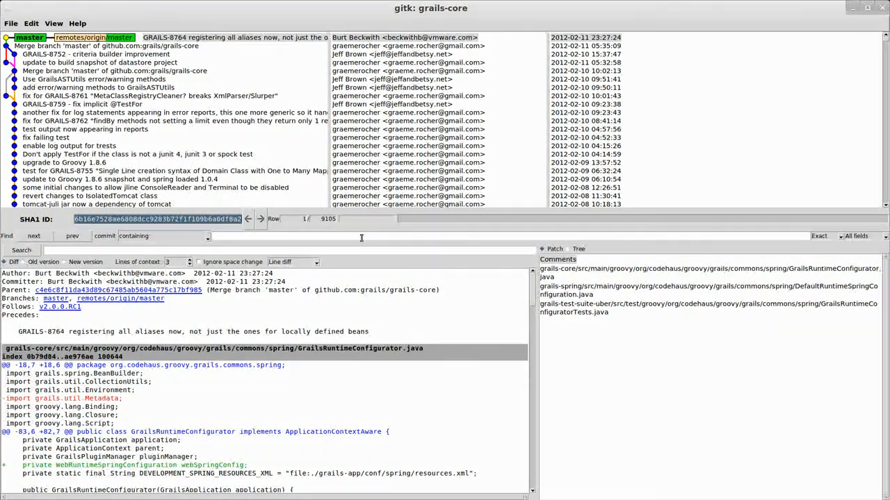
mouse_move(303, 239)
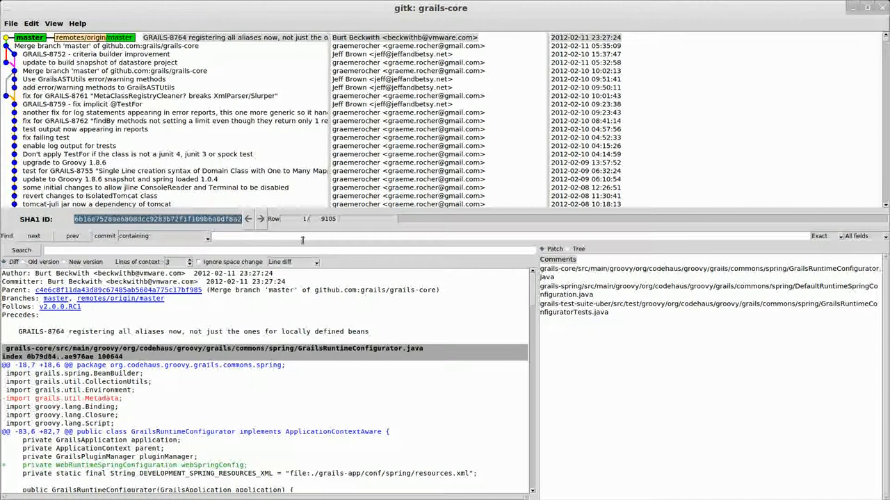
mouse_move(156, 331)
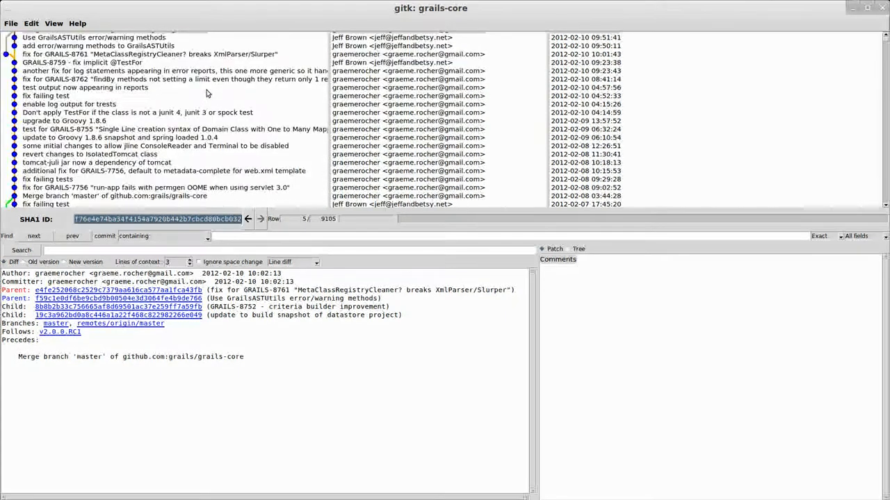
View the 'fixed small copy/paste mistake' and 'fix failing tests' commits with their diffs.
left_click(75, 111)
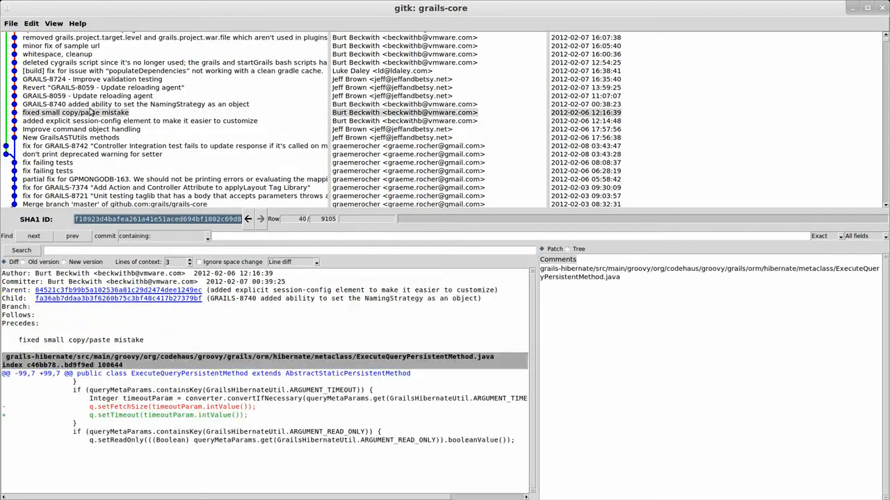
left_click(47, 161)
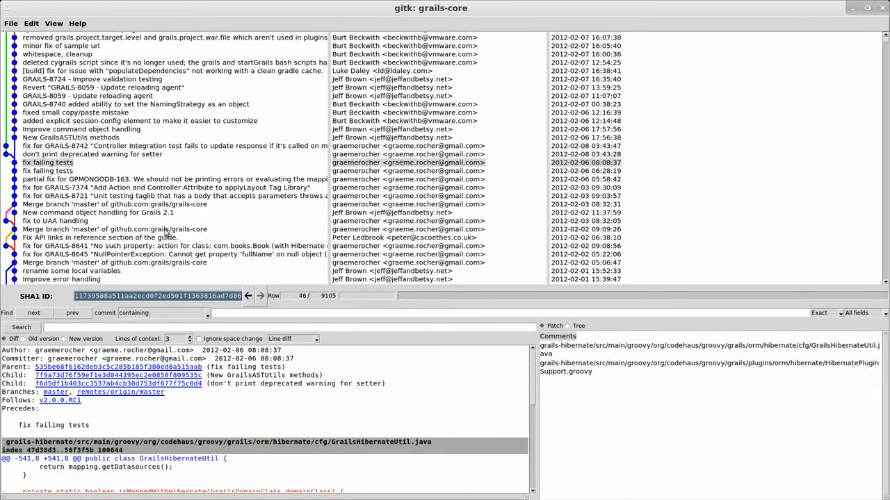
Inspect the failing-tests fix, GPMONGODB-163 partial fix and deprecated-warning-for-setter commits' diffs.
left_click(174, 179)
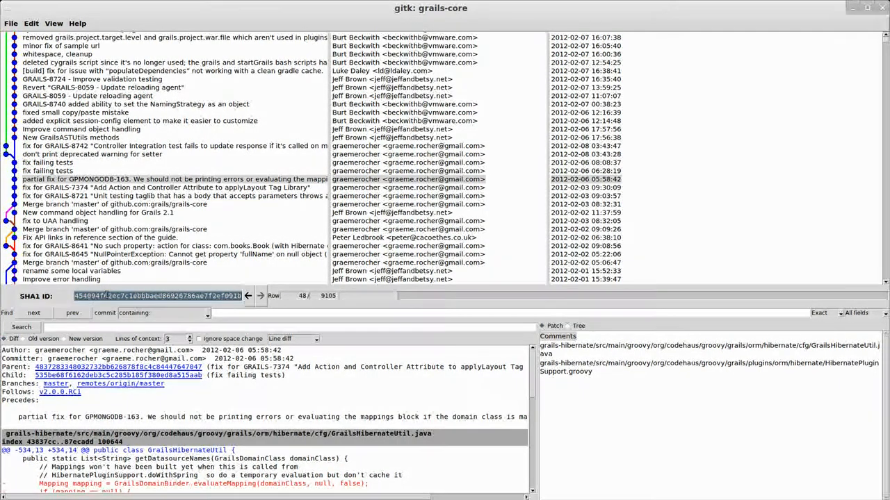
left_click(48, 161)
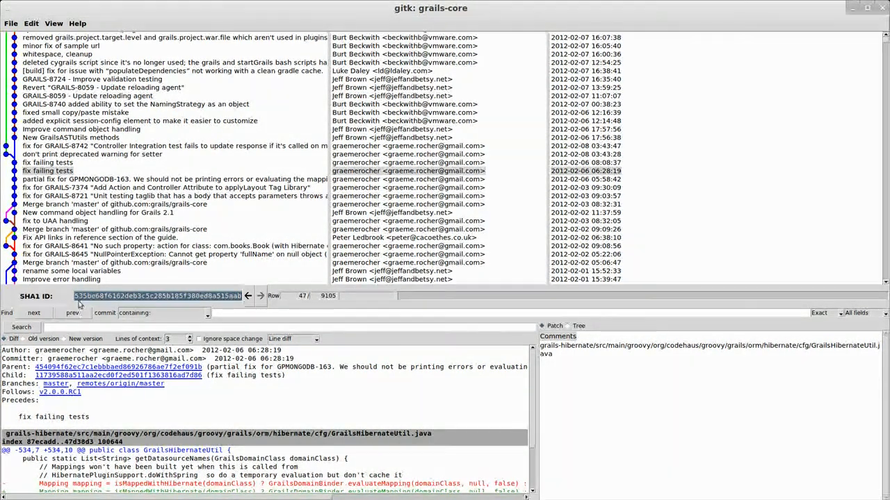
left_click(139, 294)
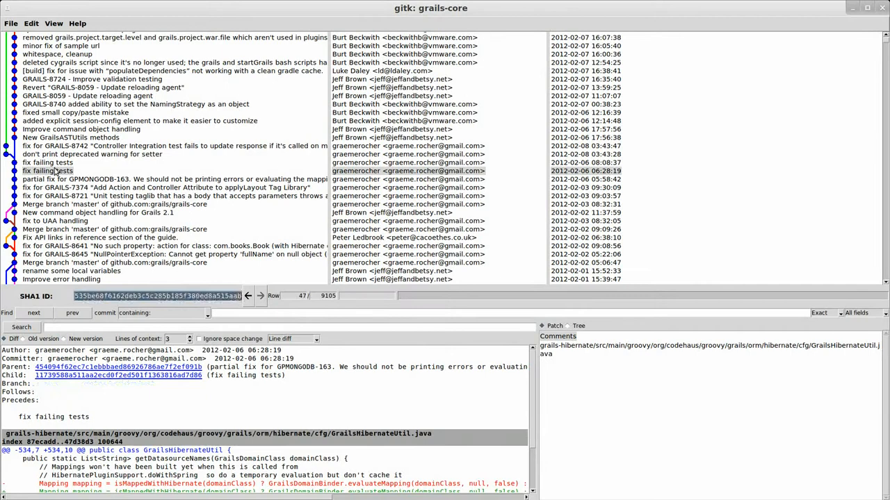
left_click(92, 153)
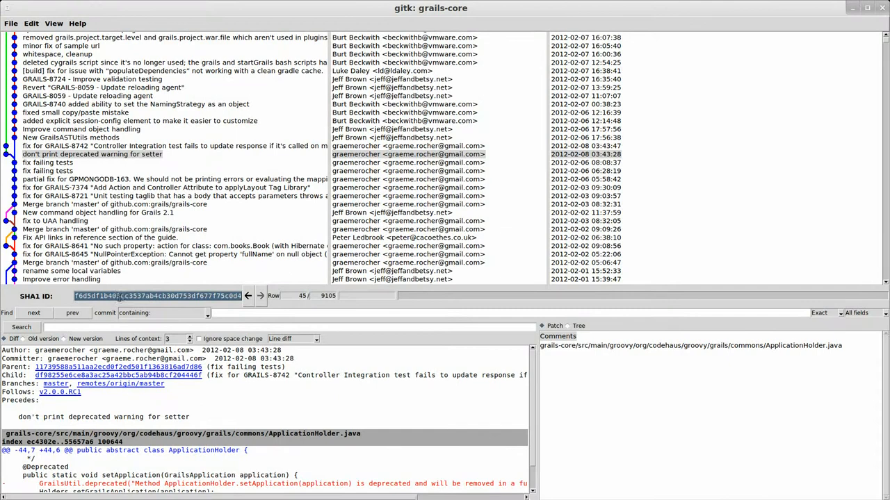
mouse_move(95, 203)
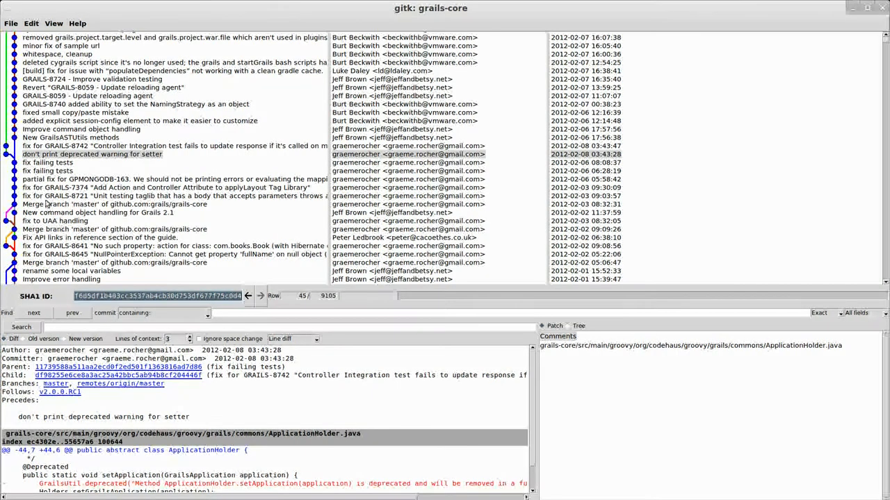
View the GitHub merge commit, then read through the 'rename some local variables' diff.
left_click(114, 203)
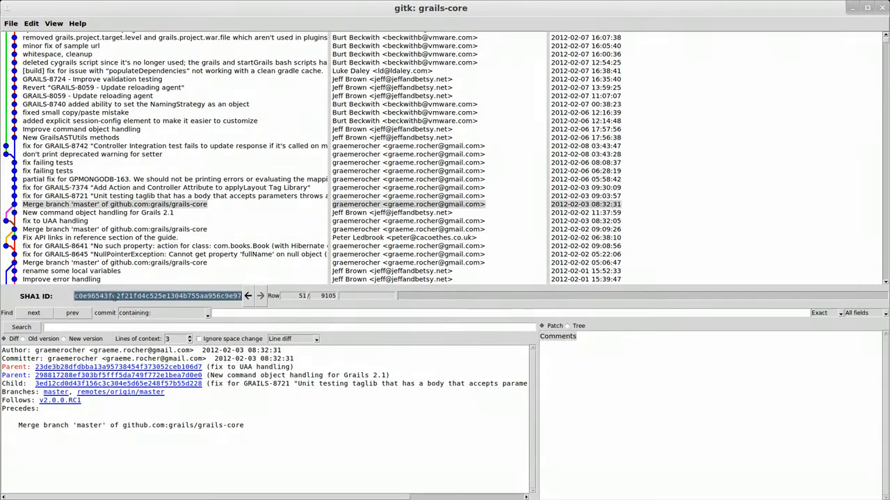
left_click(72, 270)
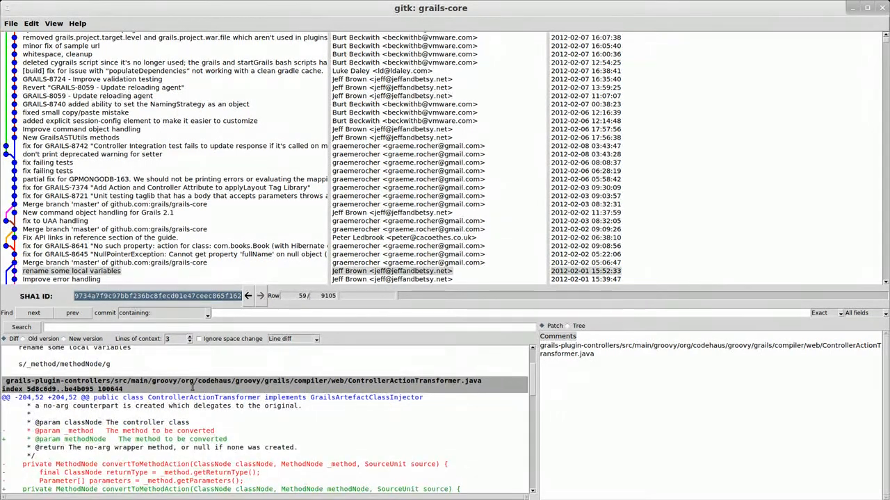
scroll("down", 3)
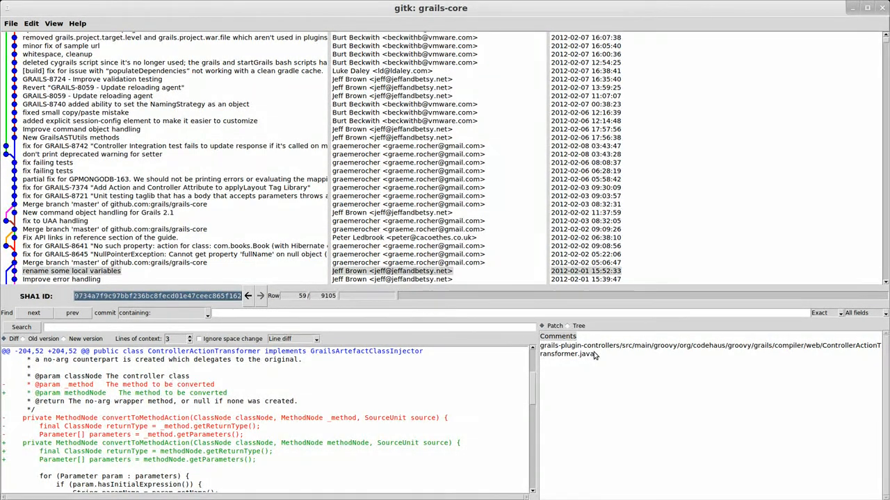
mouse_move(581, 359)
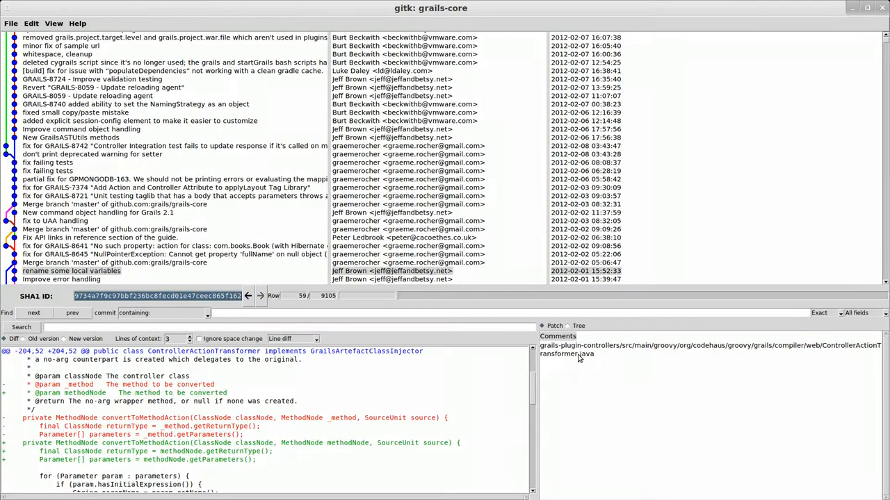
scroll("down", 3)
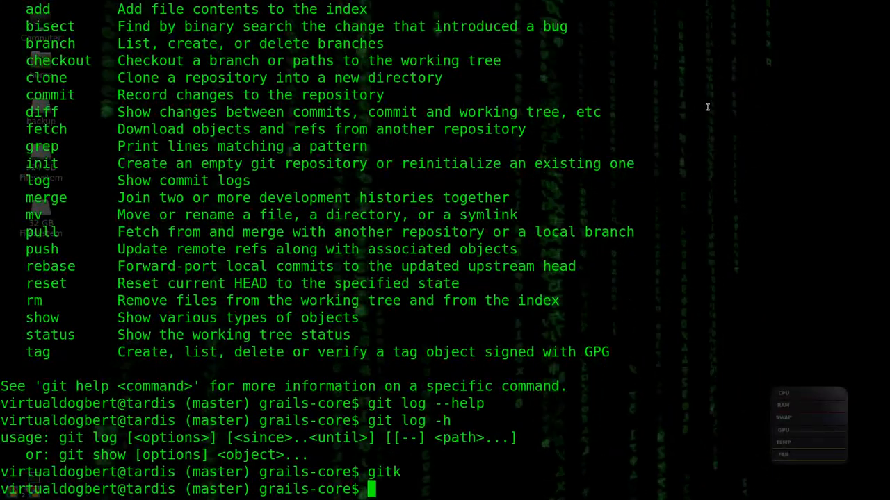
Create test.txt in grails-core with gedit, then begin the git gui command.
type("gedit te")
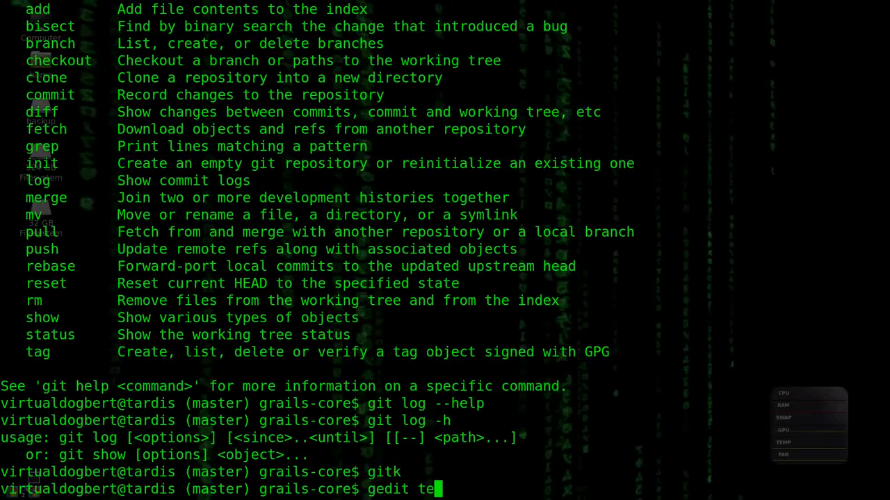
type("st.txt")
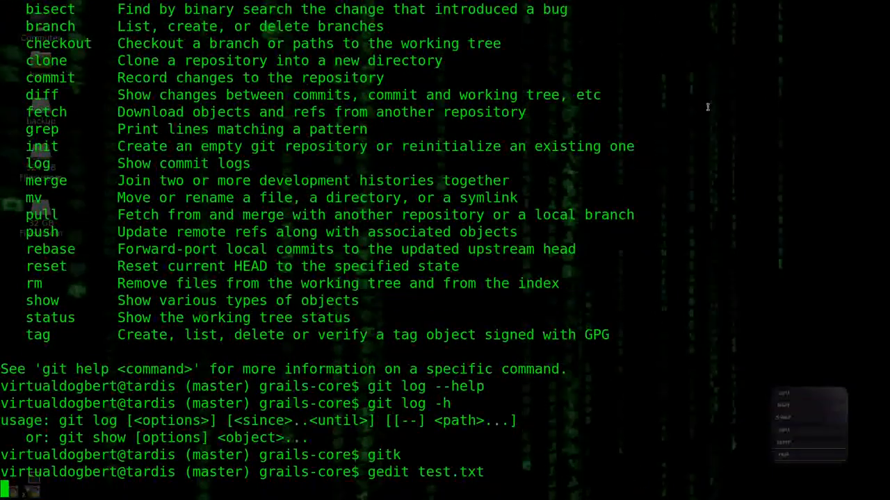
key("Return")
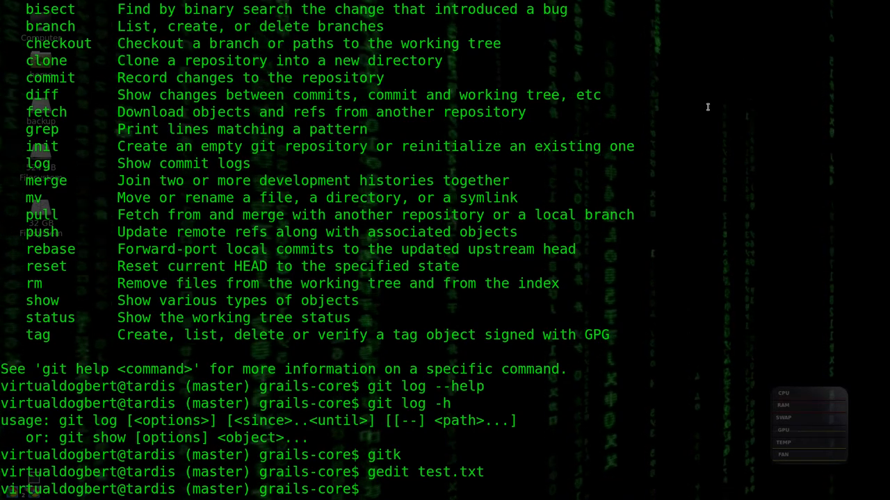
type("git gui")
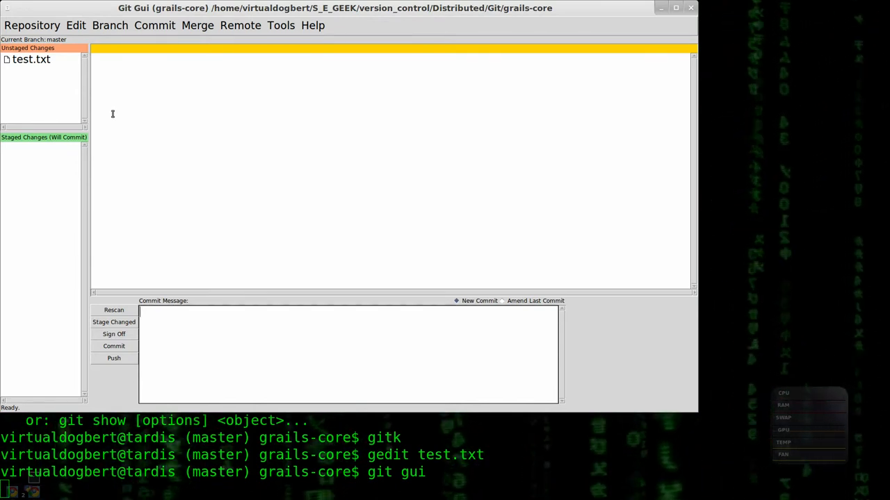
mouse_move(111, 181)
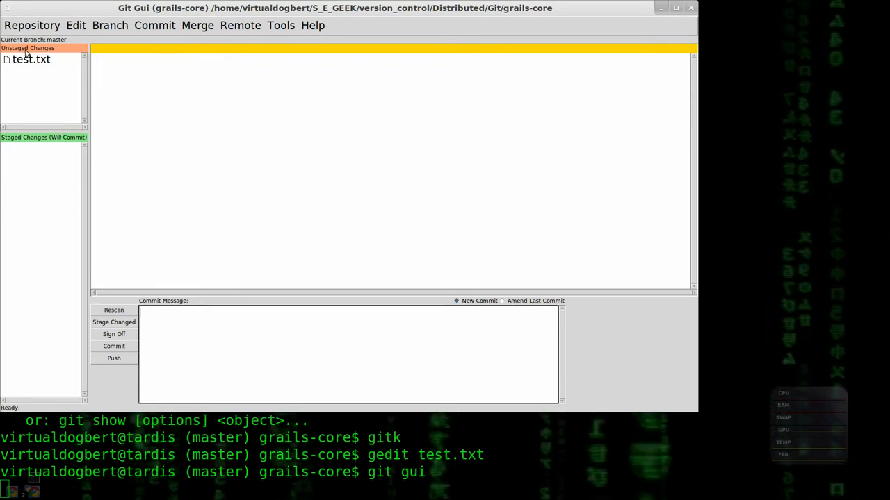
Show the untracked test.txt contents under Unstaged Changes, then close the git gui window.
left_click(31, 59)
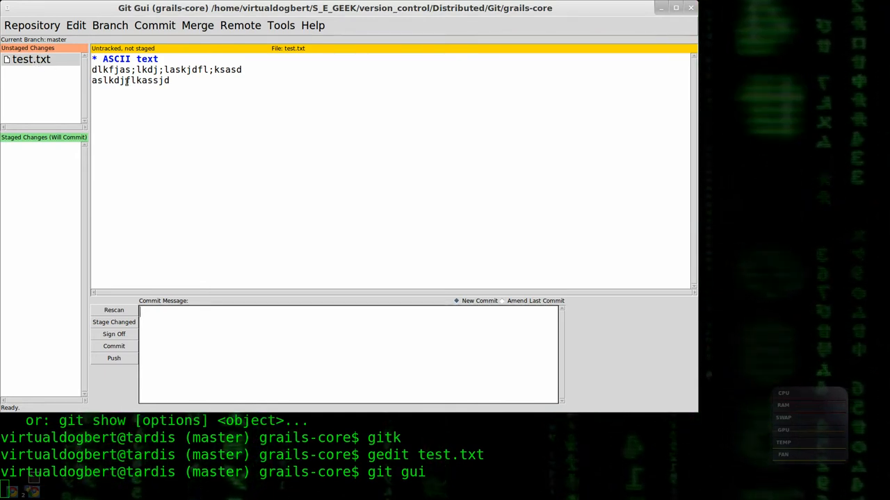
mouse_move(60, 85)
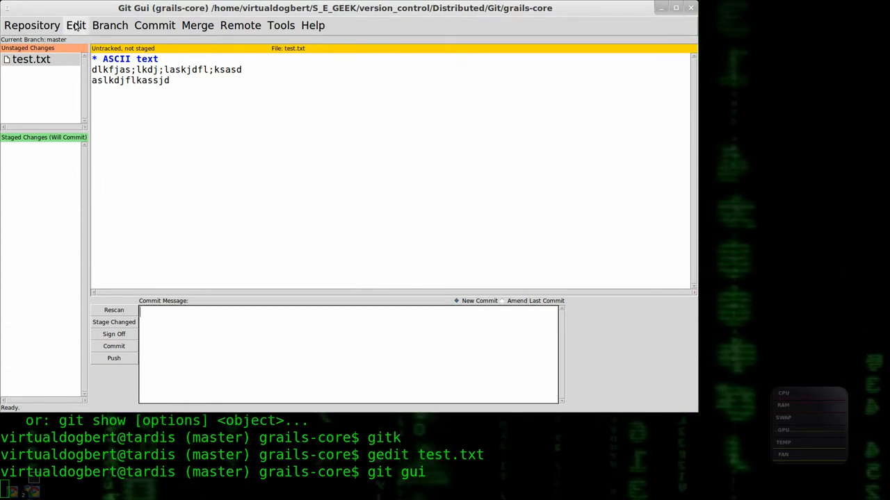
left_click(154, 25)
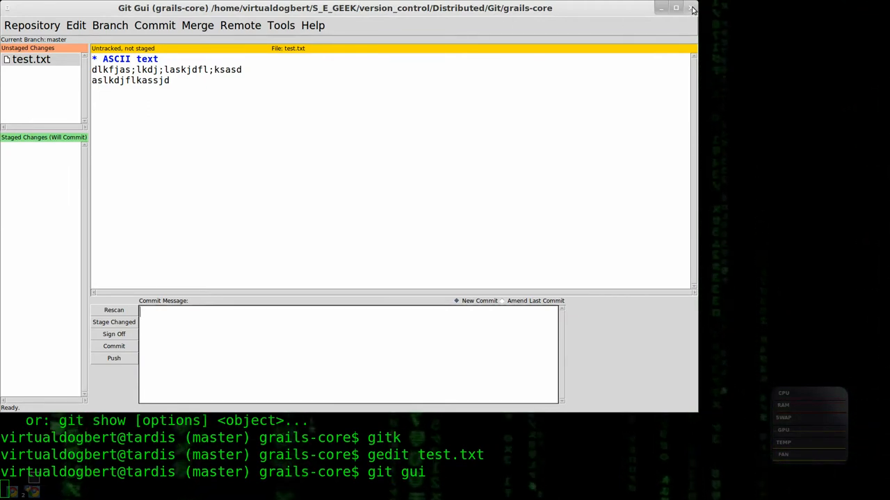
left_click(692, 8)
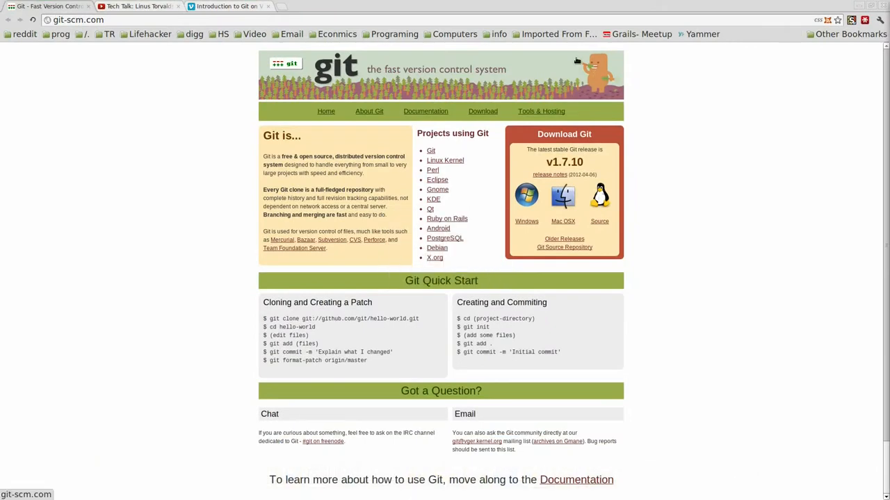
mouse_move(484, 16)
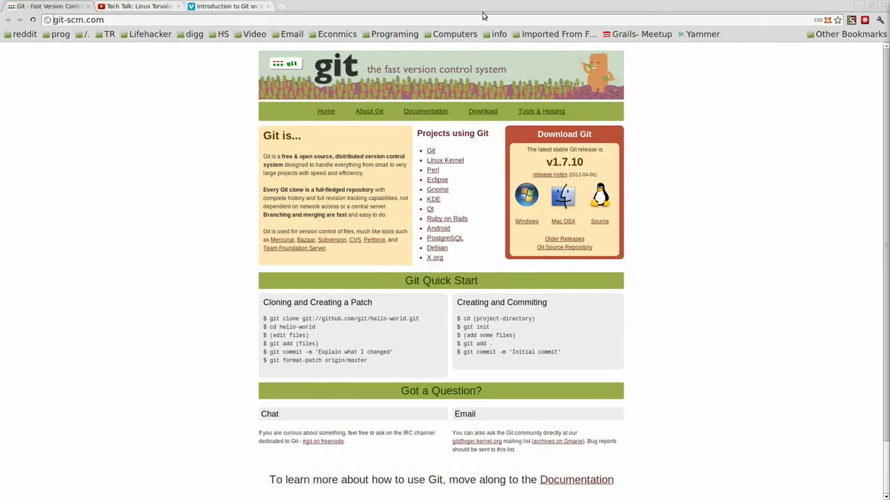
mouse_move(302, 210)
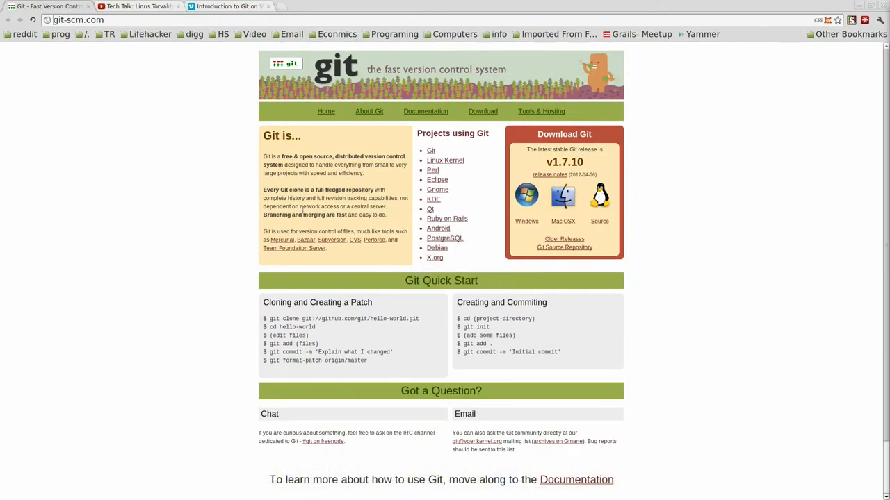
mouse_move(119, 69)
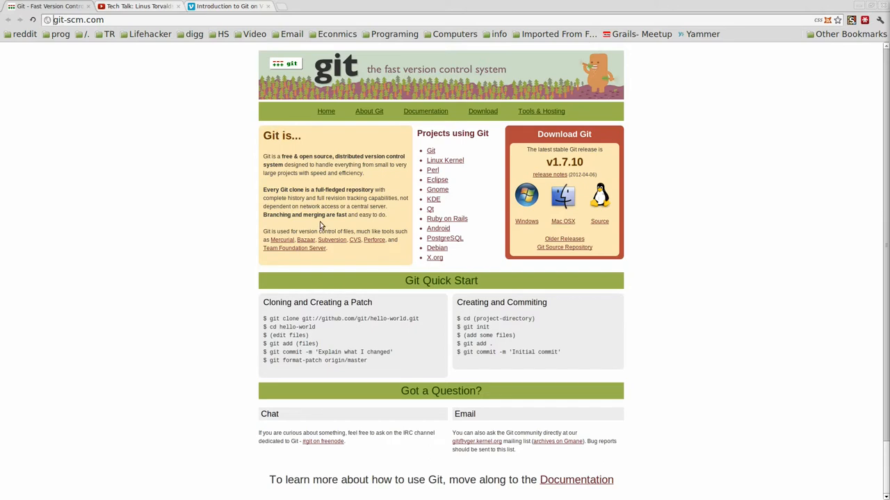
mouse_move(453, 167)
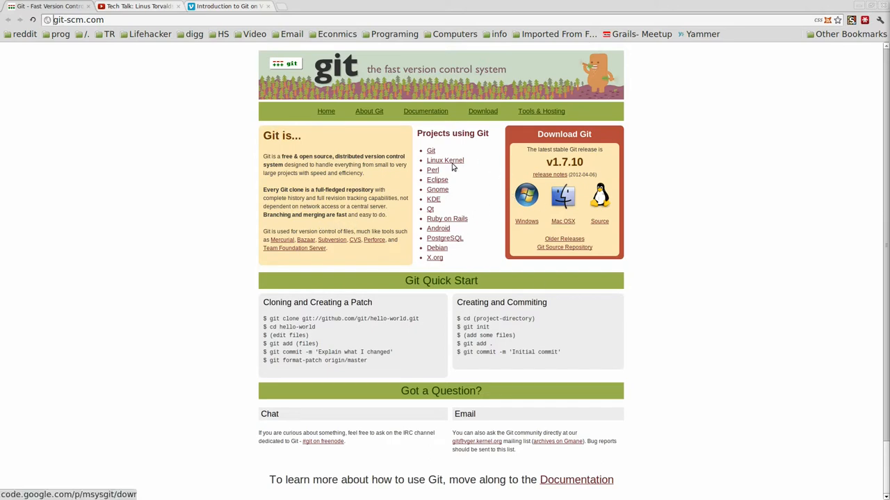
mouse_move(416, 190)
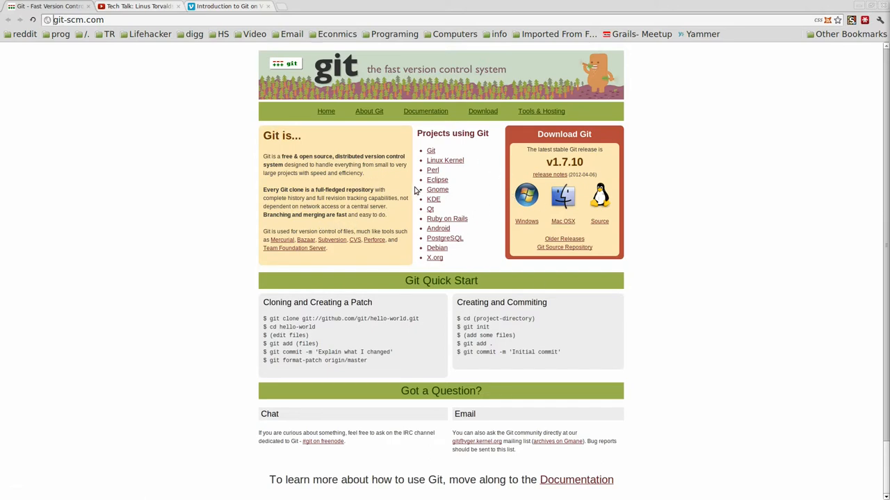
mouse_move(398, 146)
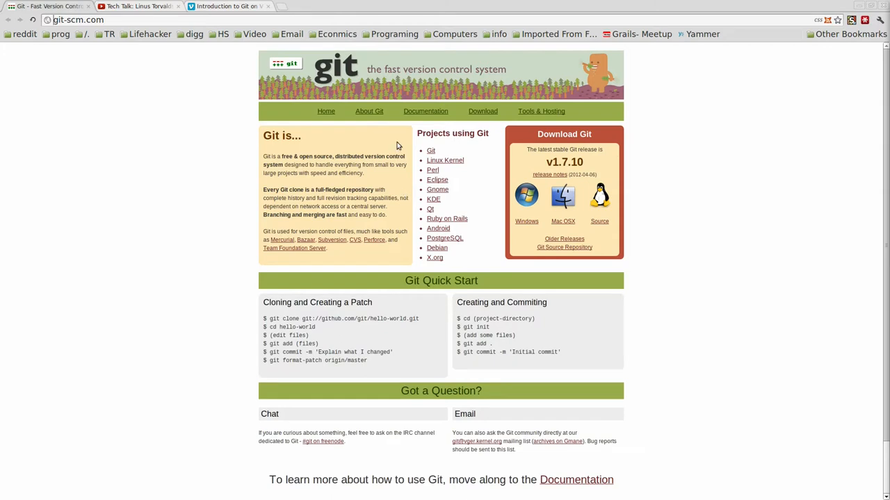
mouse_move(434, 257)
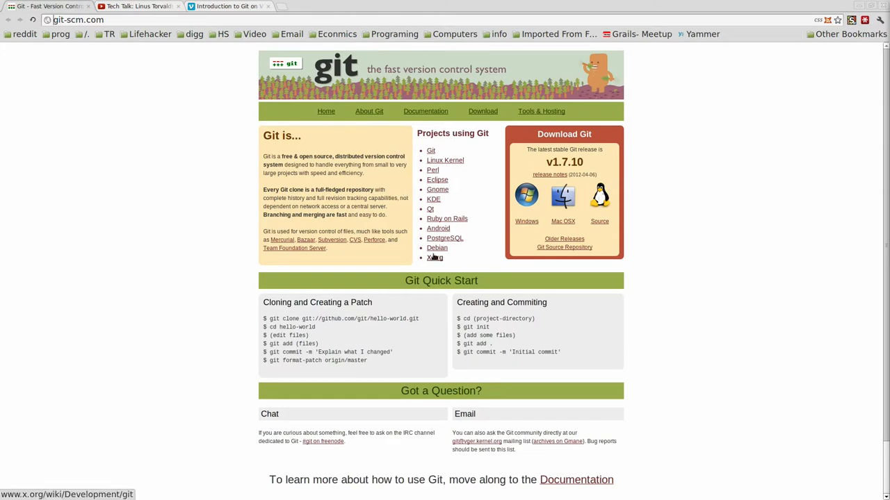
mouse_move(439, 342)
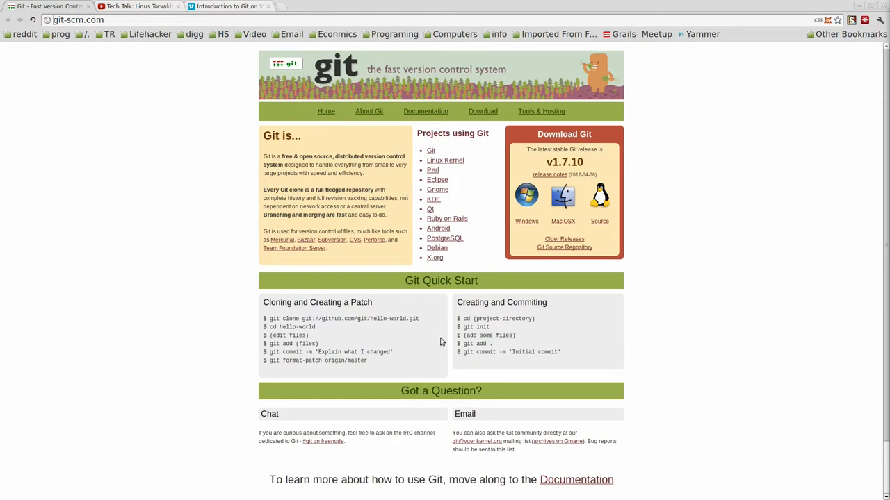
mouse_move(410, 136)
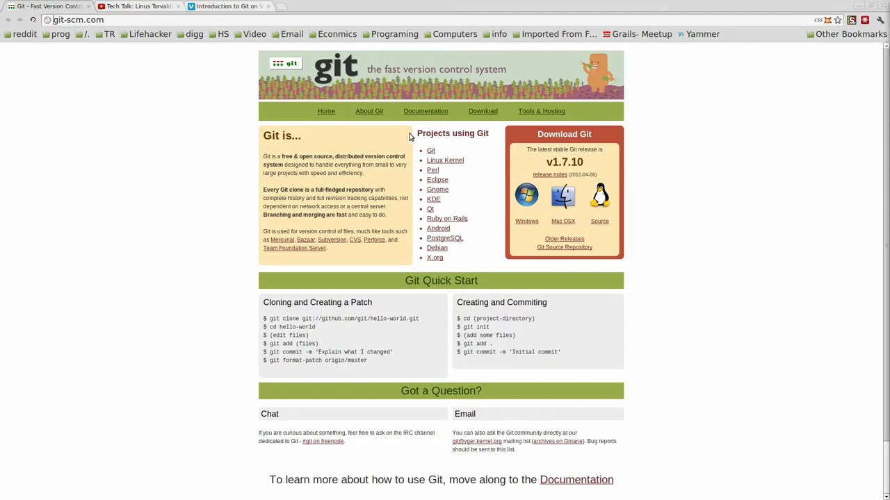
Visit git-scm.com Documentation and the Pro Git book site, then switch to the Linus Torvalds tech talk tab.
left_click(425, 111)
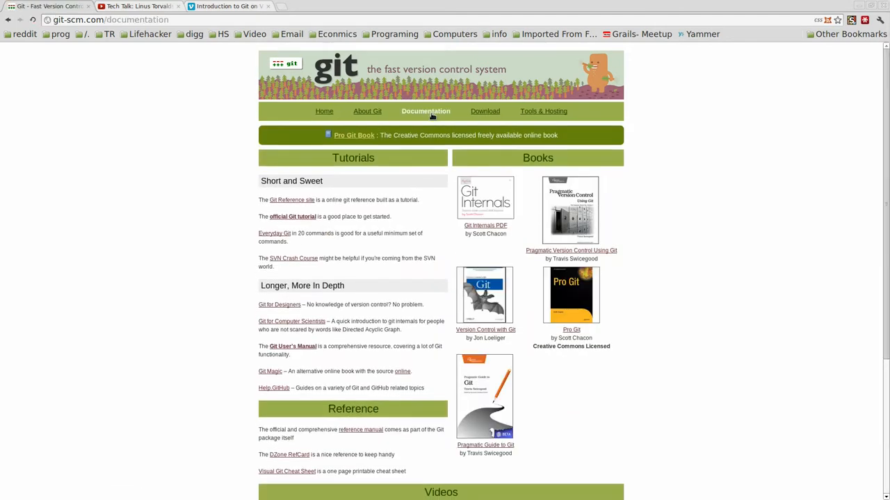
left_click(354, 135)
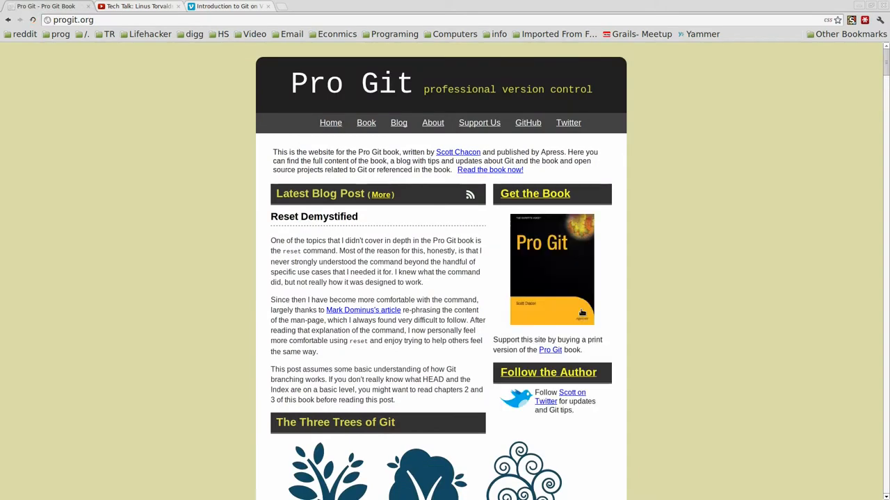
scroll("down", 3)
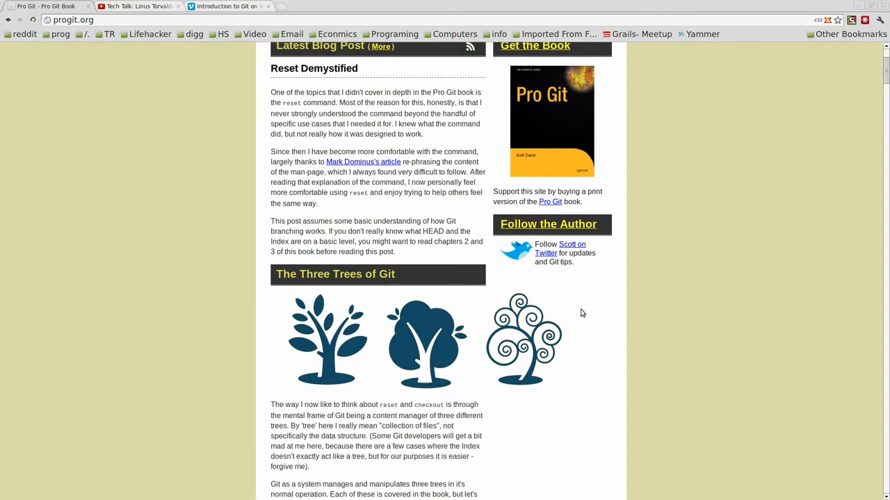
scroll("down", 3)
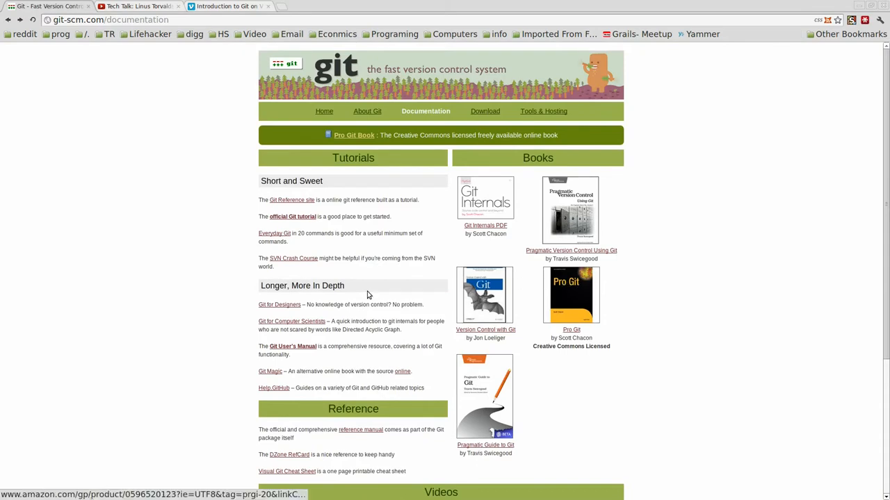
mouse_move(174, 239)
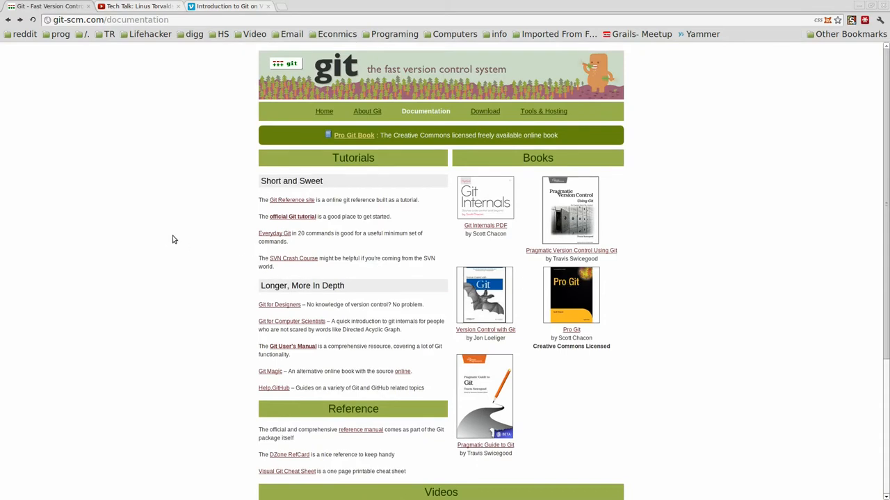
left_click(136, 5)
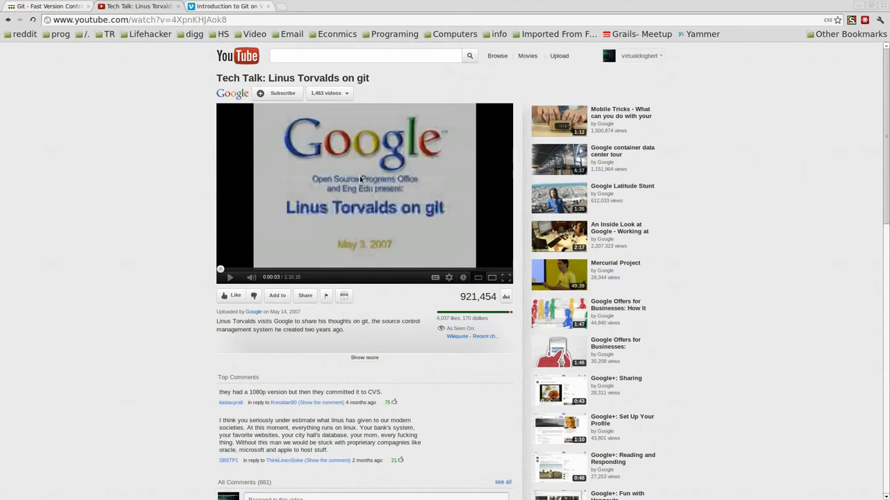
mouse_move(361, 229)
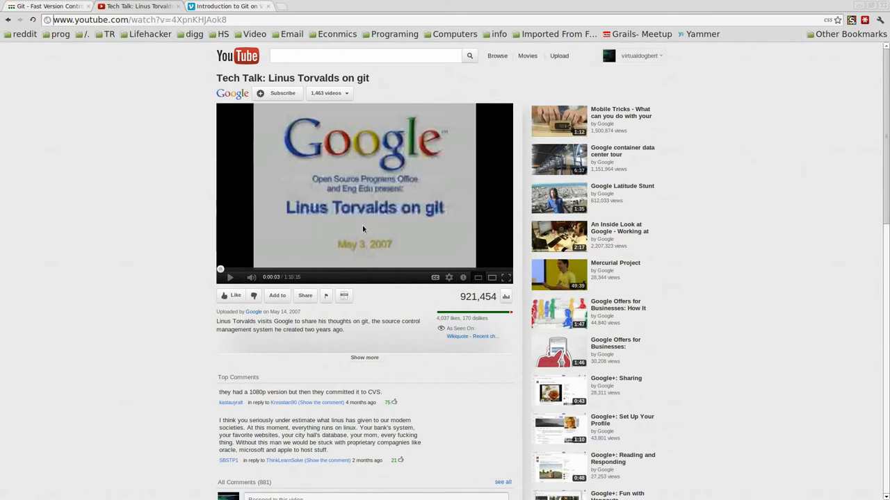
mouse_move(487, 220)
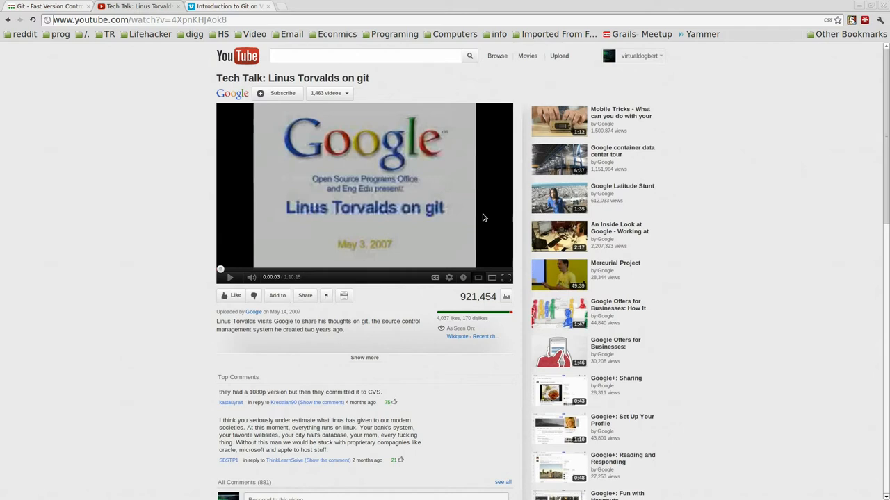
mouse_move(436, 205)
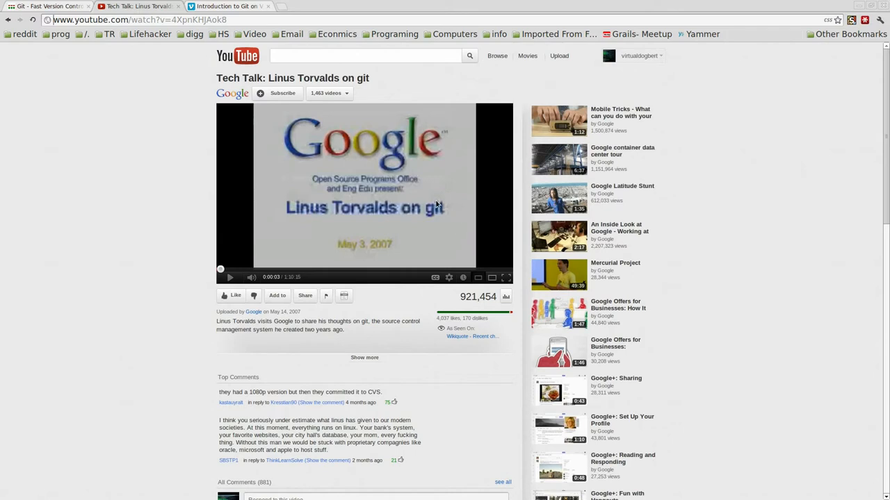
mouse_move(448, 210)
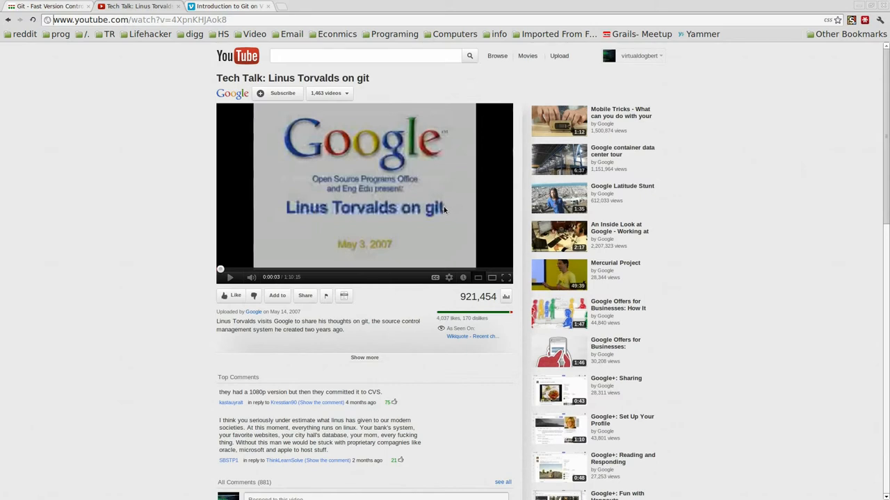
mouse_move(438, 206)
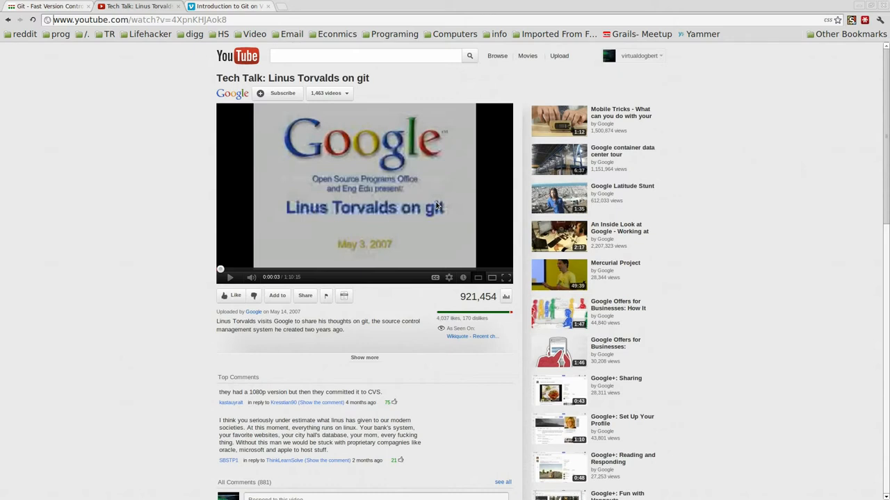
mouse_move(437, 206)
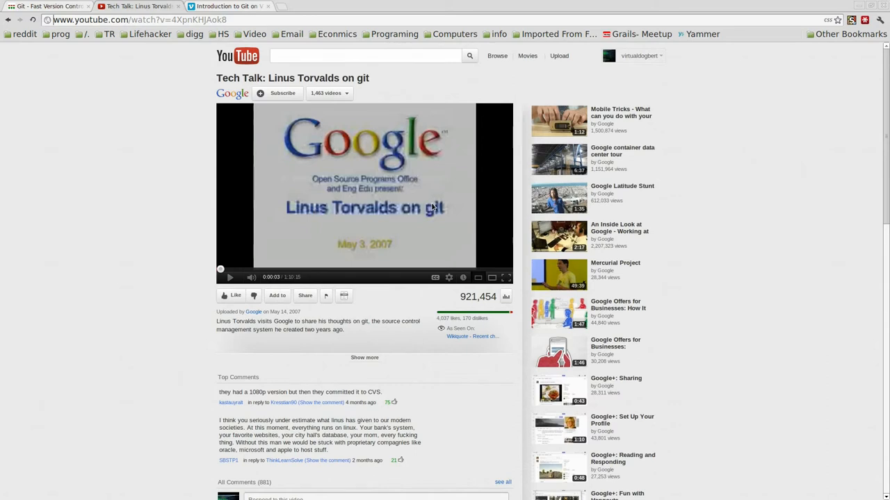
mouse_move(428, 195)
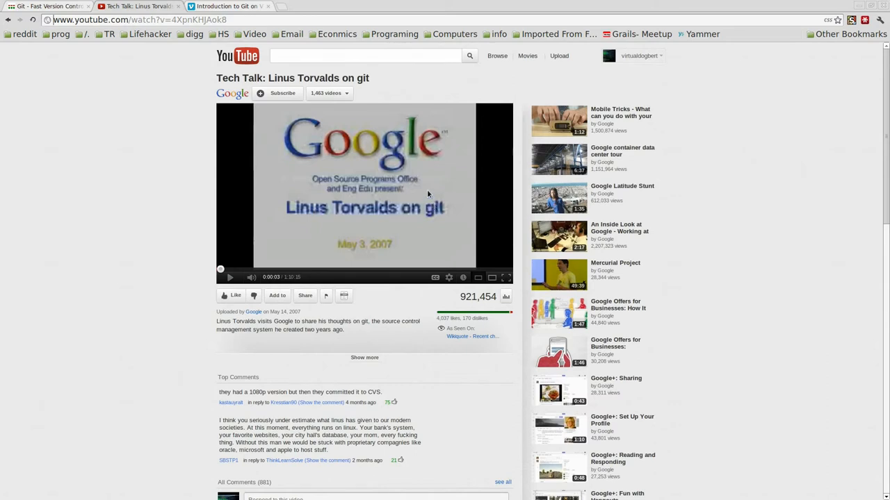
mouse_move(294, 267)
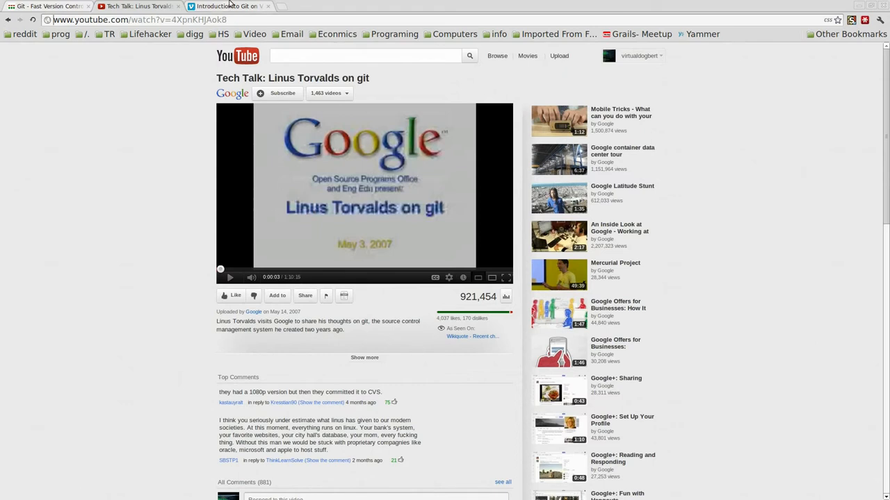
mouse_move(225, 6)
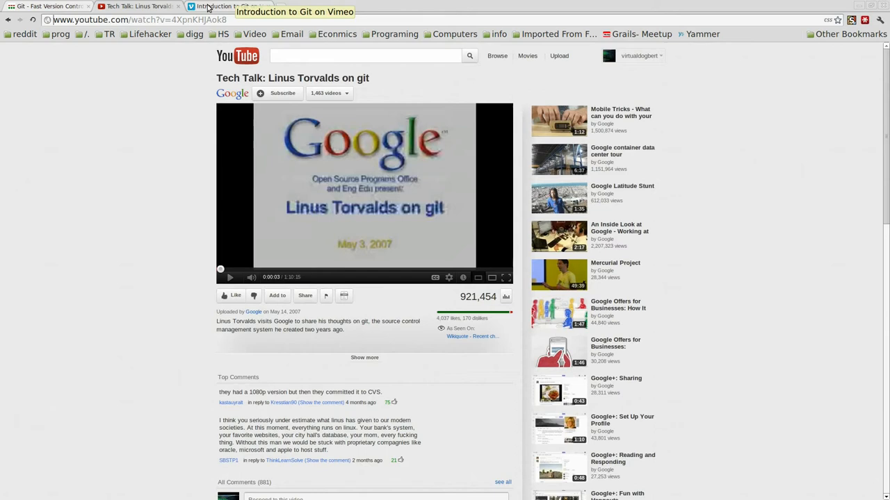
Switch to the Vimeo tab showing the Introduction to Git talk.
left_click(222, 6)
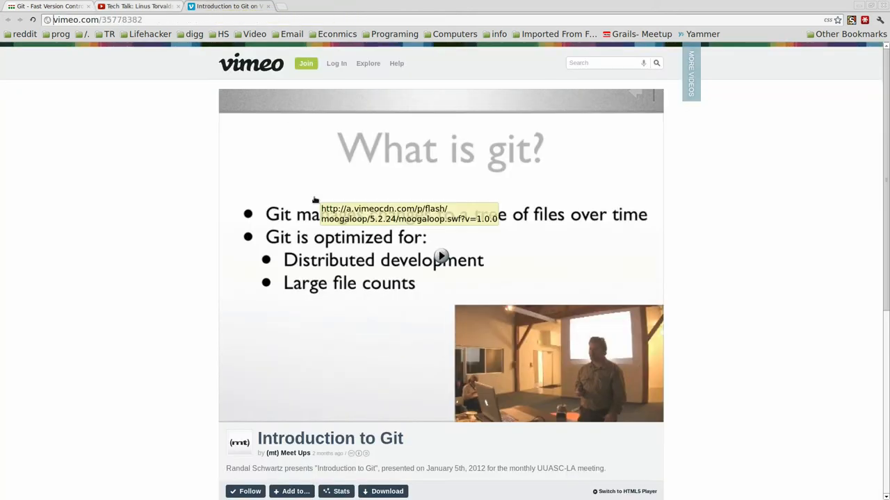
mouse_move(345, 272)
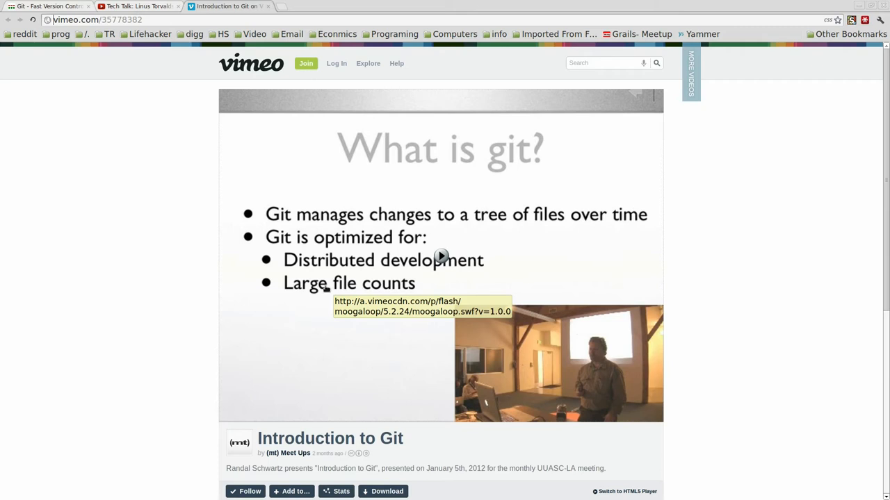
mouse_move(358, 297)
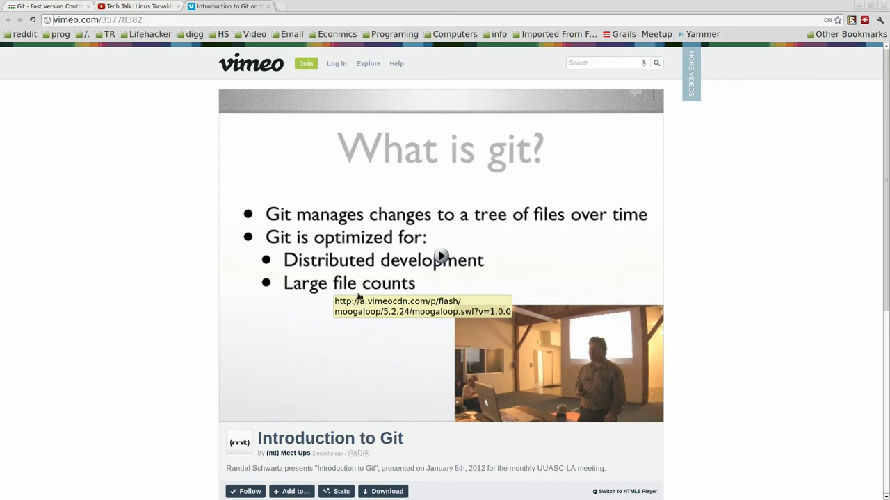
mouse_move(400, 311)
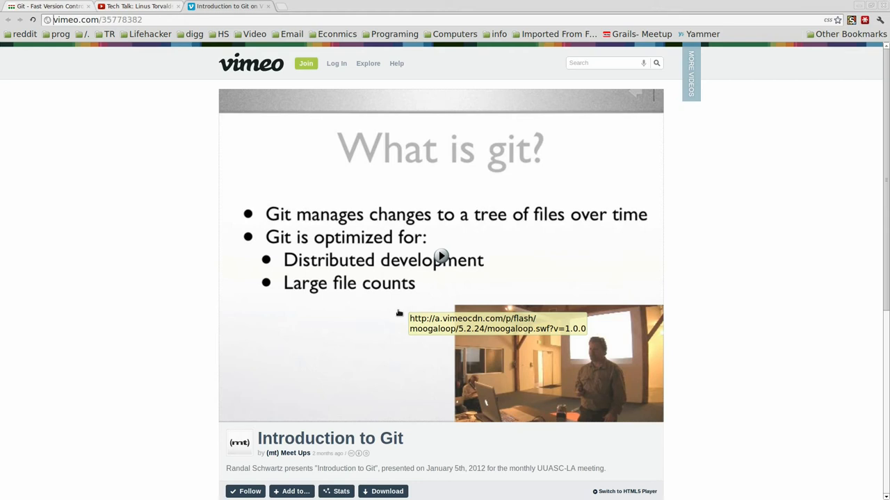
mouse_move(257, 374)
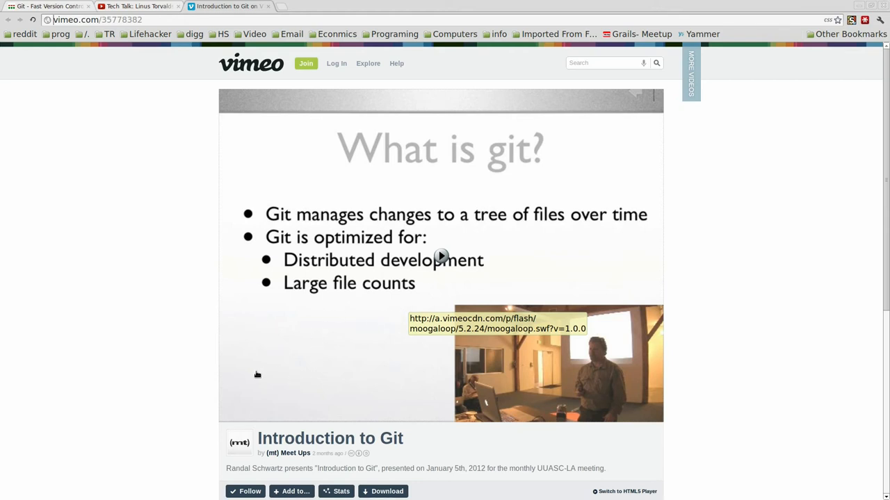
mouse_move(487, 377)
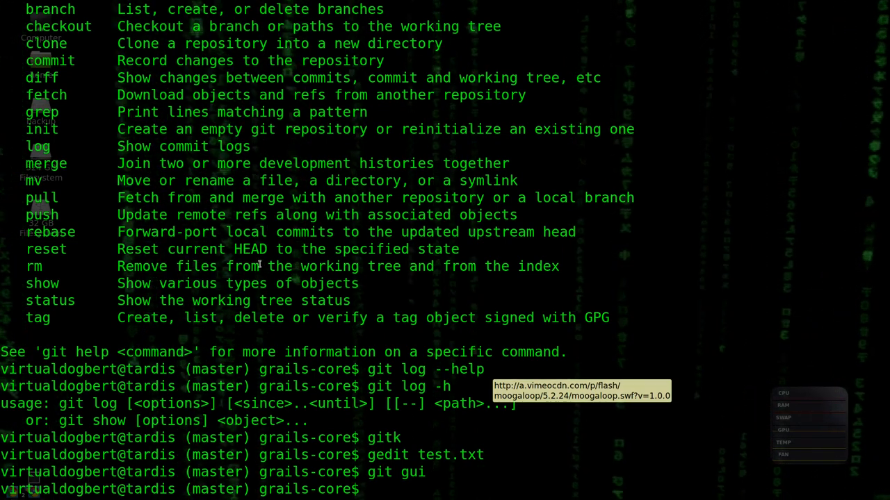
mouse_move(392, 281)
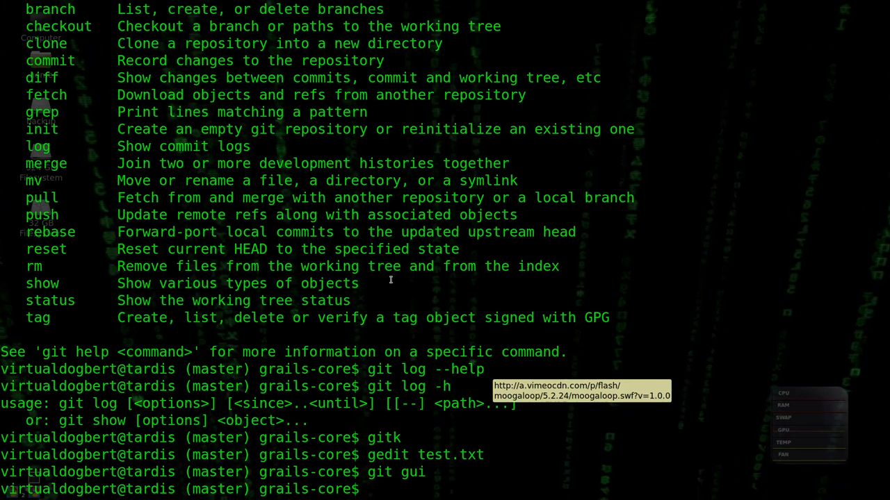